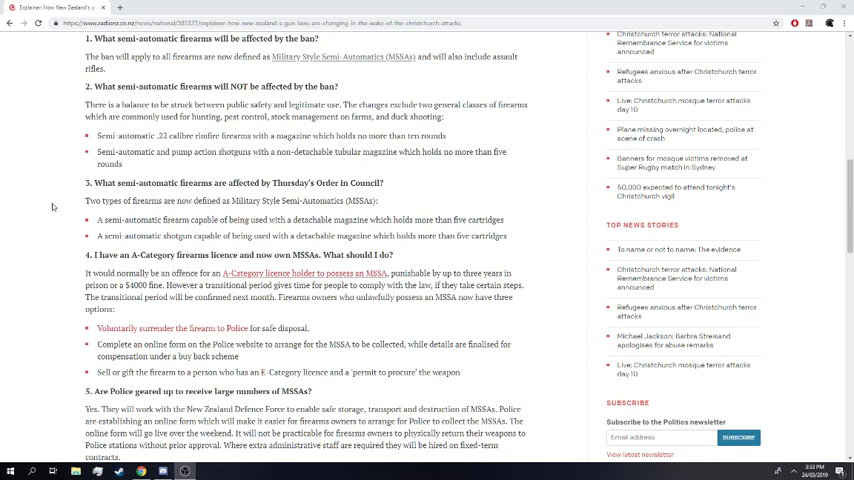
pyautogui.scroll(3)
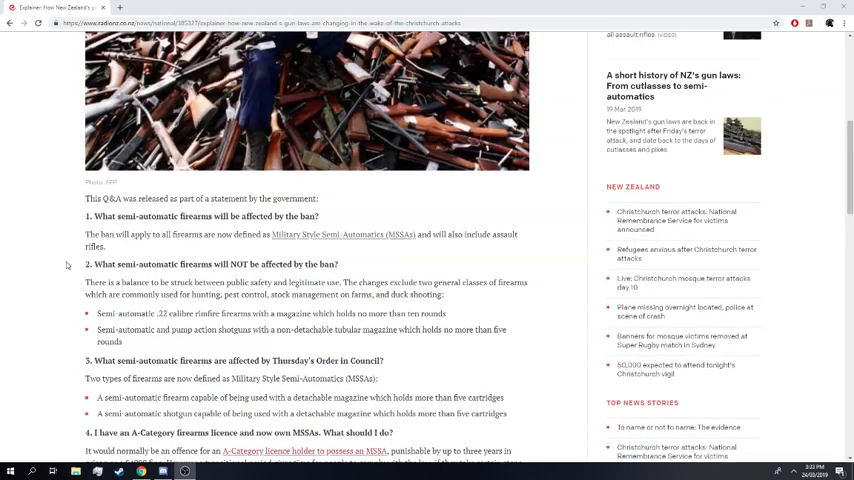
pyautogui.scroll(3)
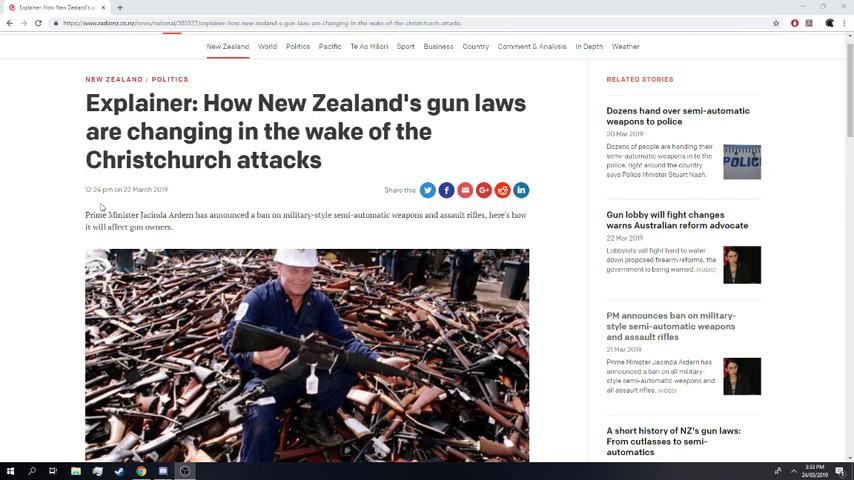
pyautogui.scroll(-3)
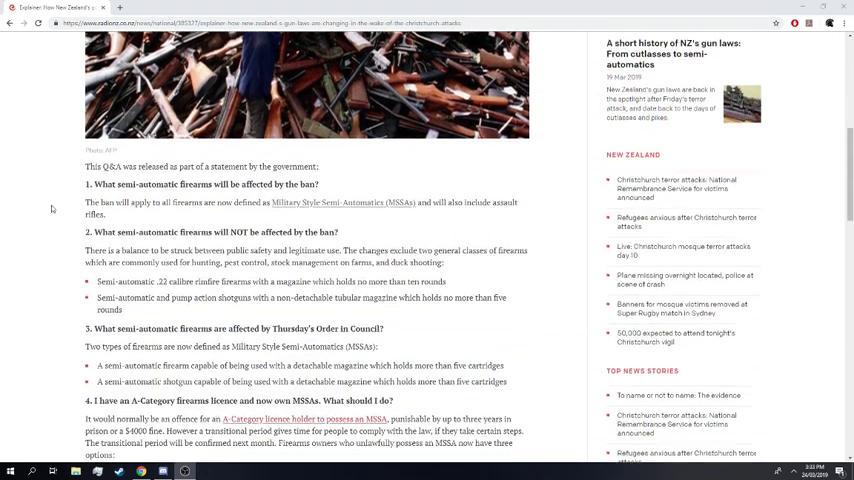
pyautogui.scroll(-3)
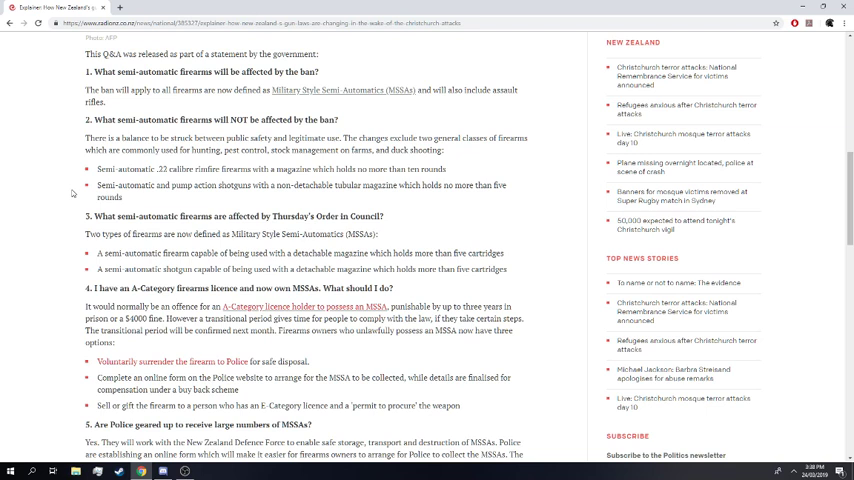
pyautogui.scroll(3)
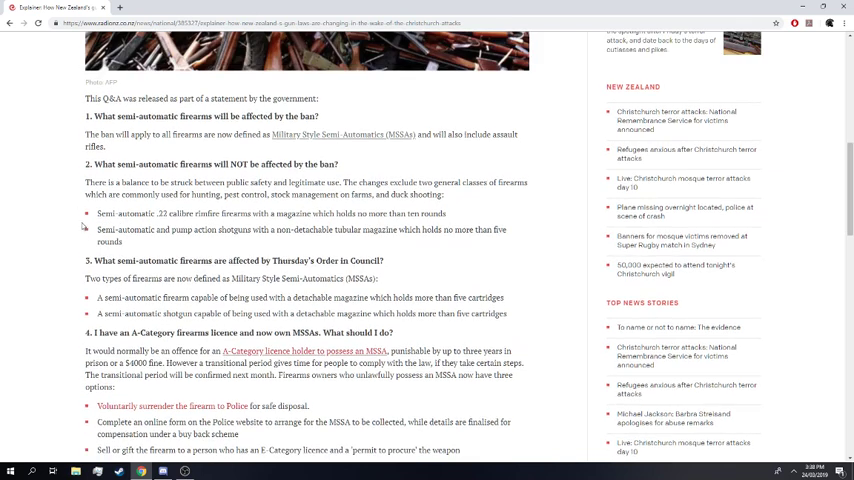